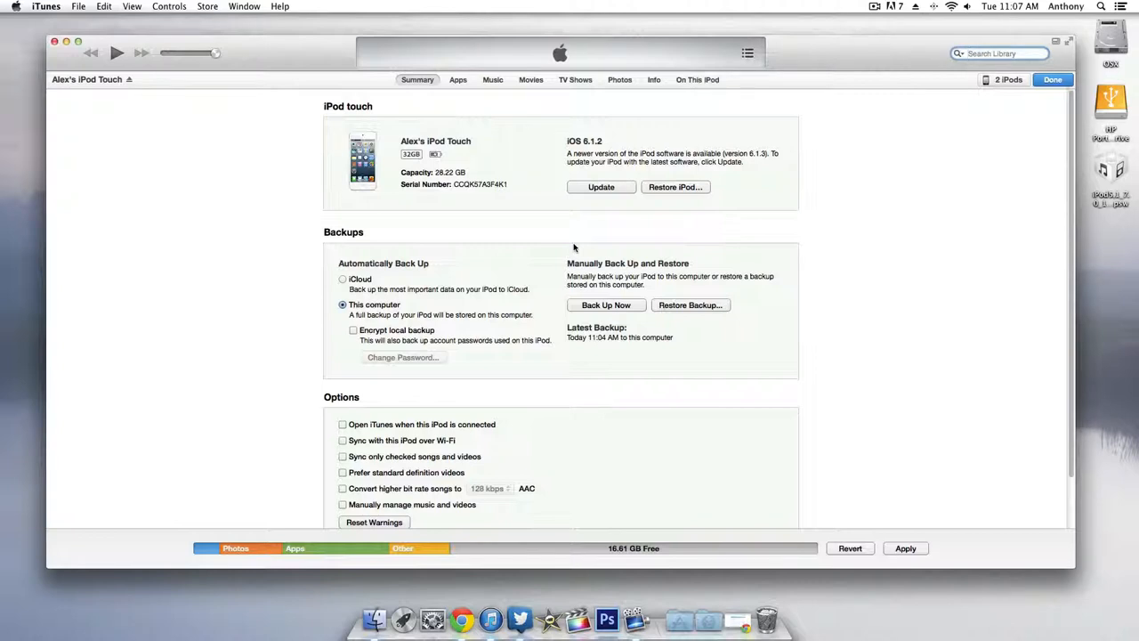
pyautogui.moveTo(561, 253)
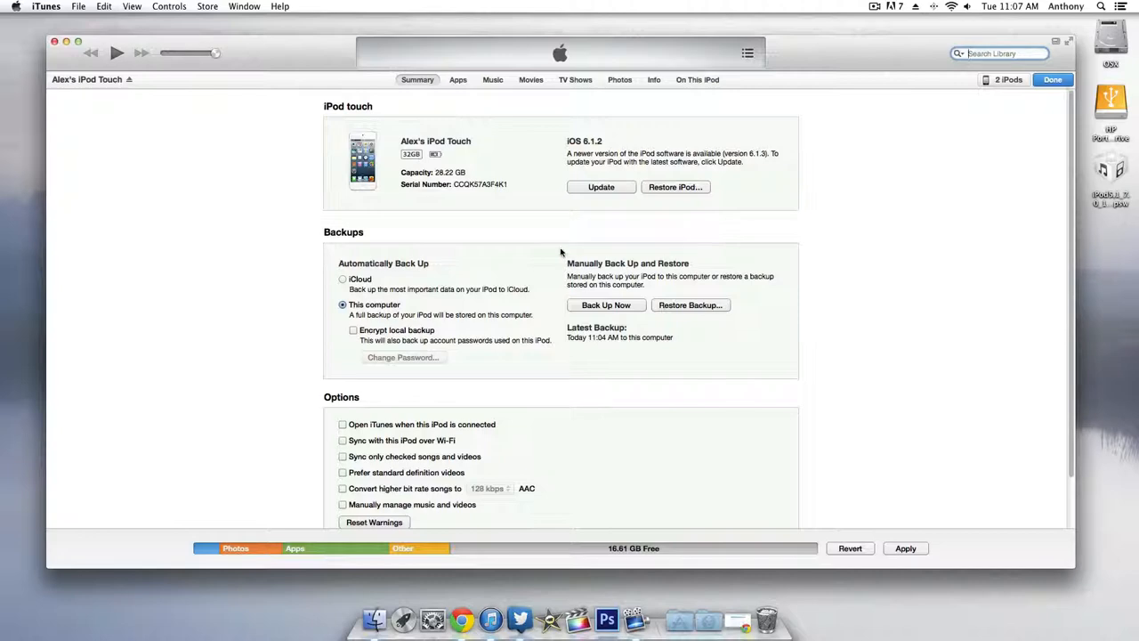
pyautogui.moveTo(739, 623)
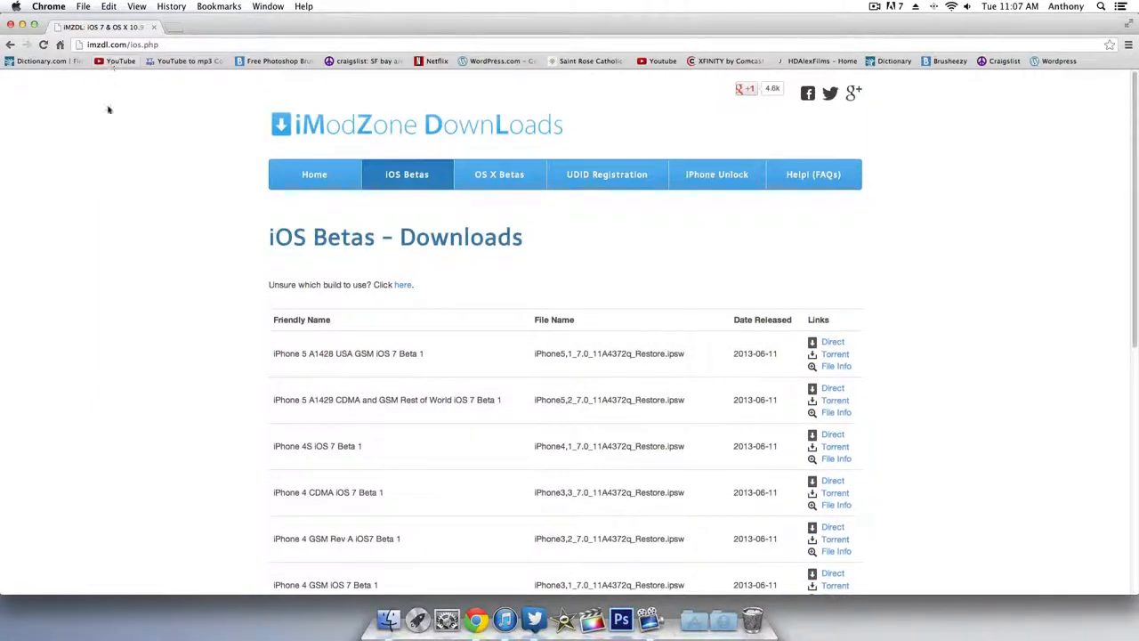
pyautogui.moveTo(101, 135)
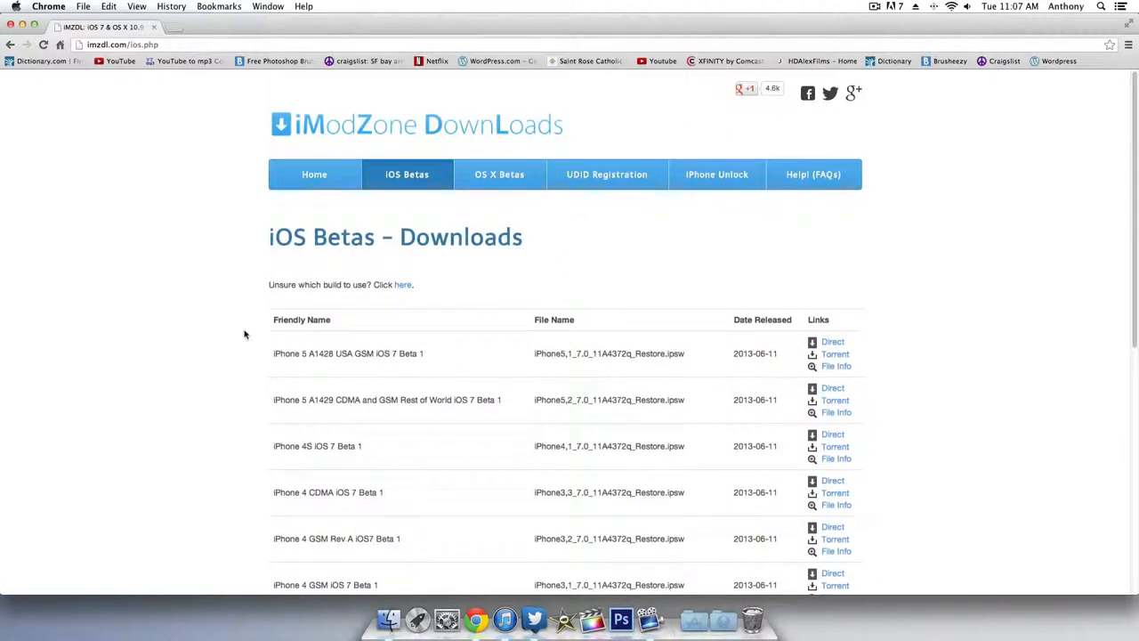
# Scroll the iOS Betas list down to the iPod Touch 5th Gen iOS 7 Beta 1 entry.
pyautogui.scroll(-3)
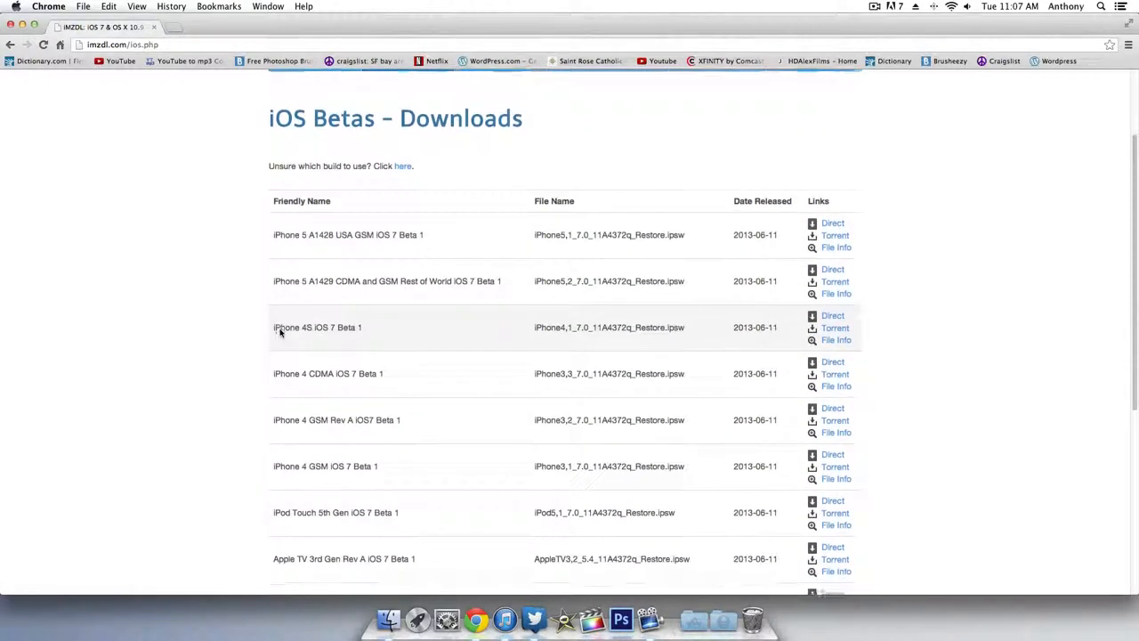
pyautogui.scroll(-3)
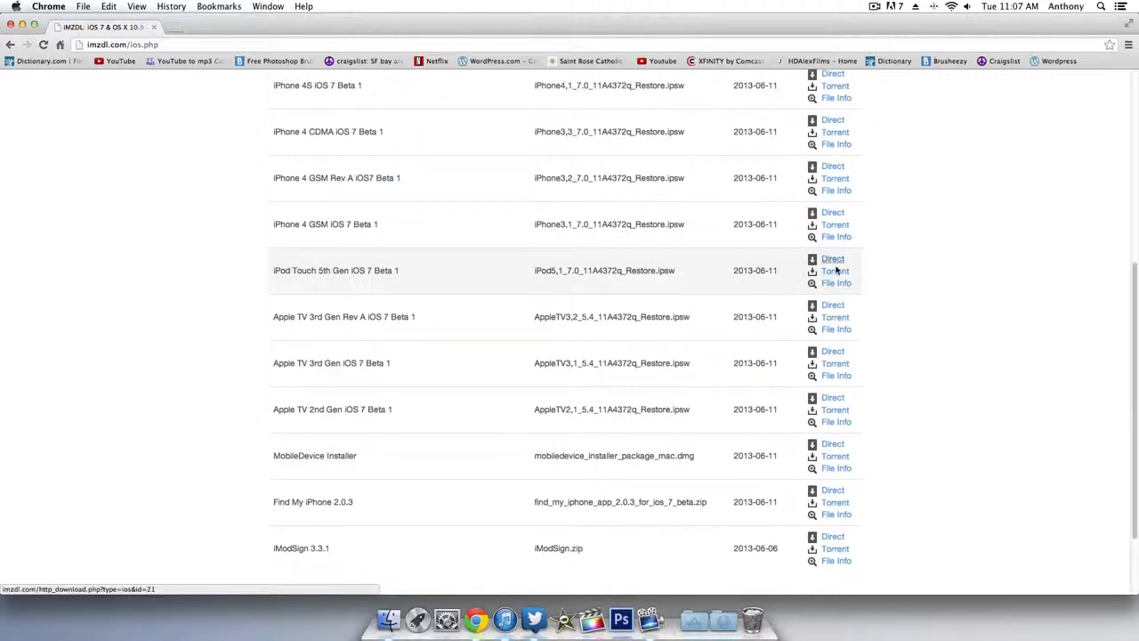
pyautogui.moveTo(833, 271)
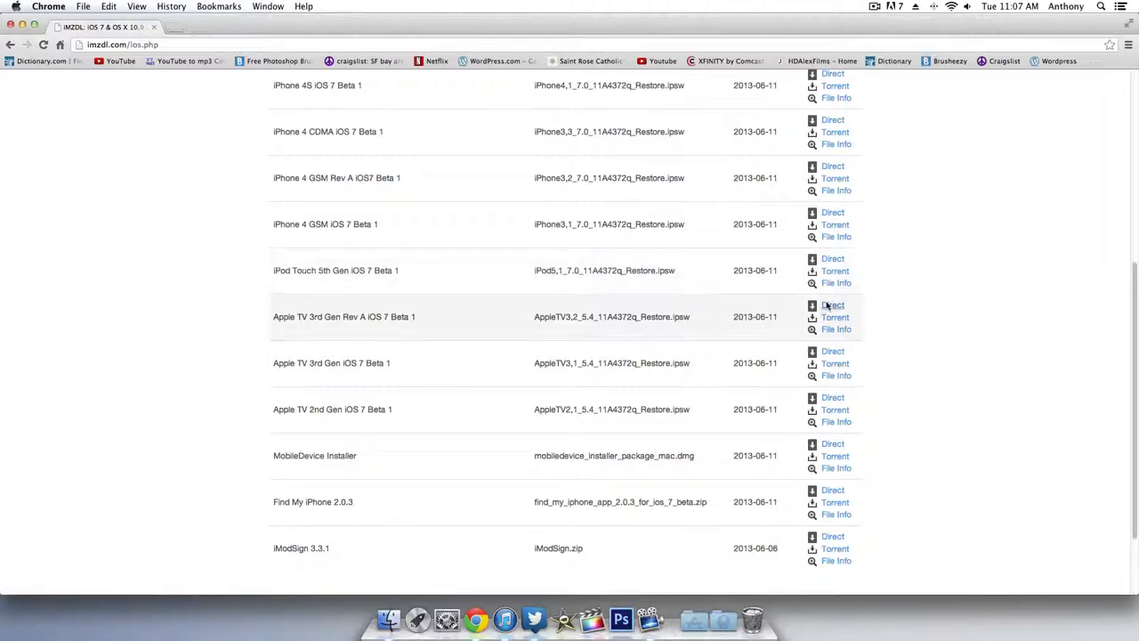
pyautogui.moveTo(858, 276)
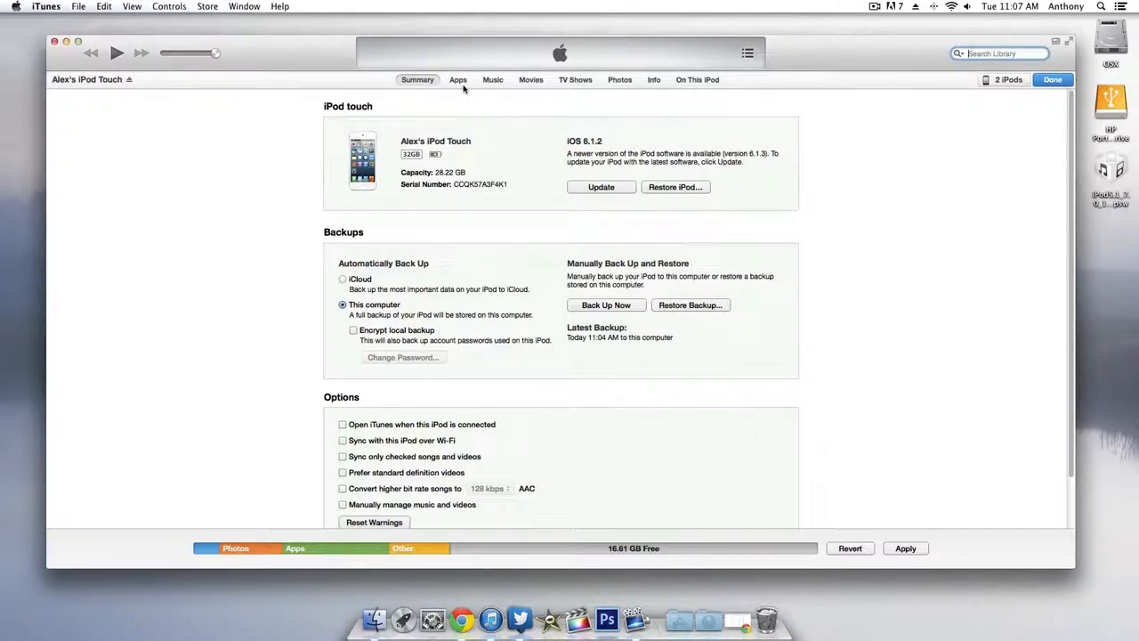
pyautogui.moveTo(481, 105)
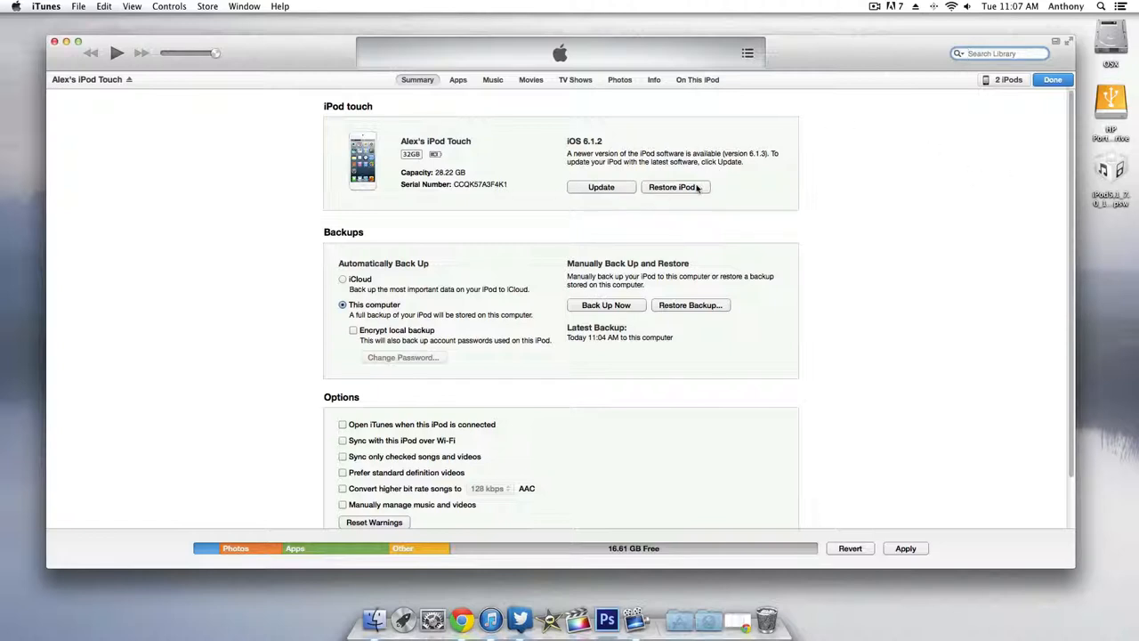
pyautogui.click(673, 187)
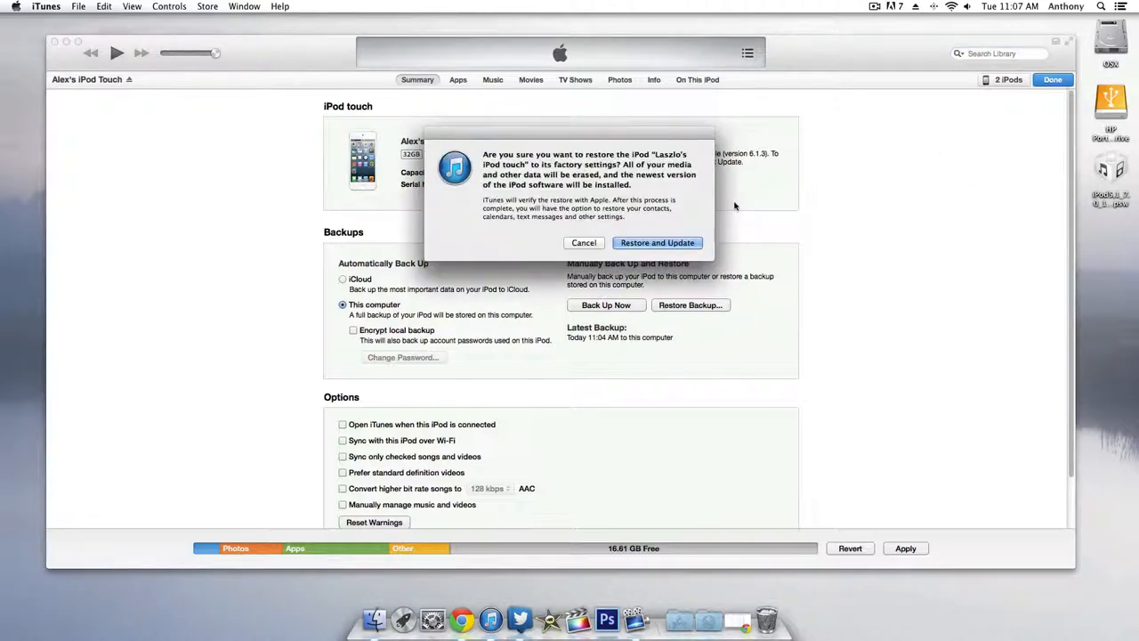
pyautogui.click(583, 242)
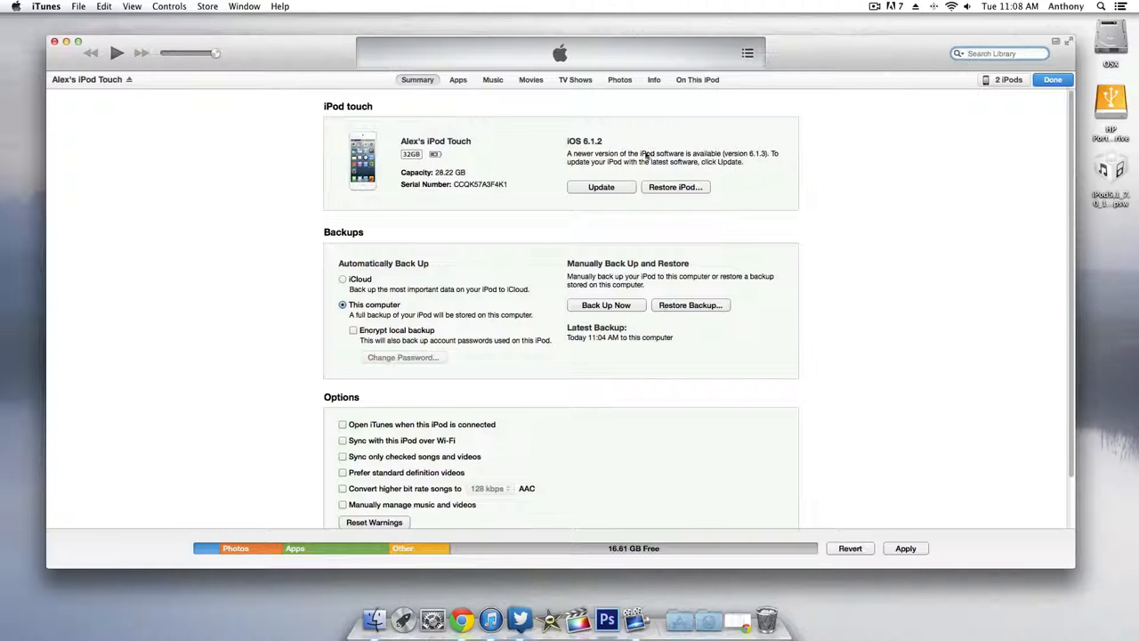
pyautogui.moveTo(751, 164)
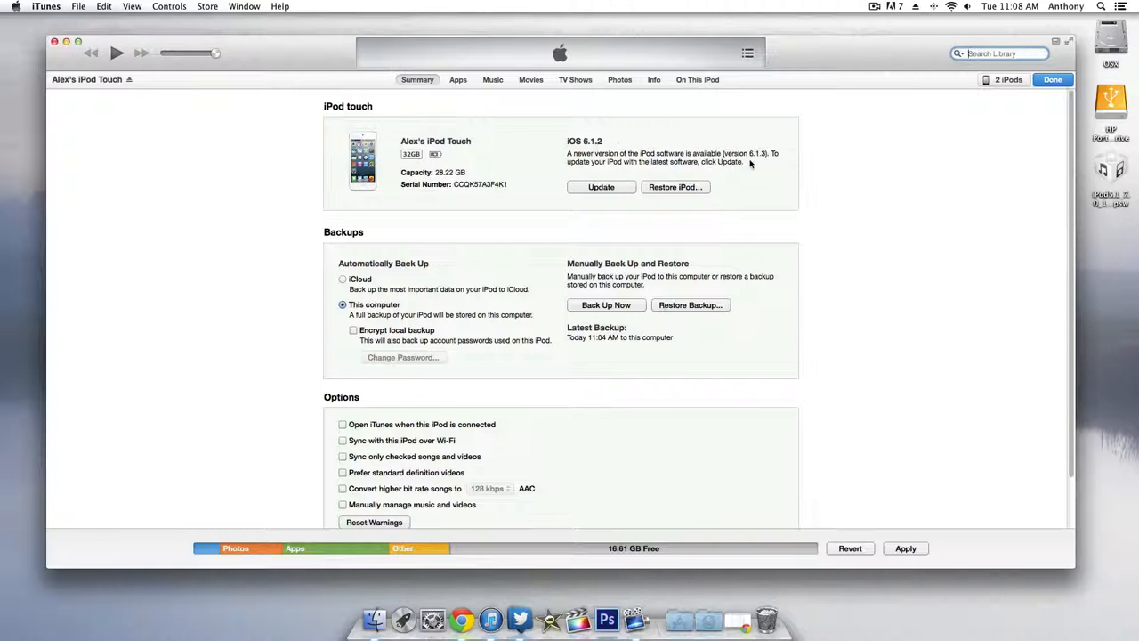
pyautogui.moveTo(757, 158)
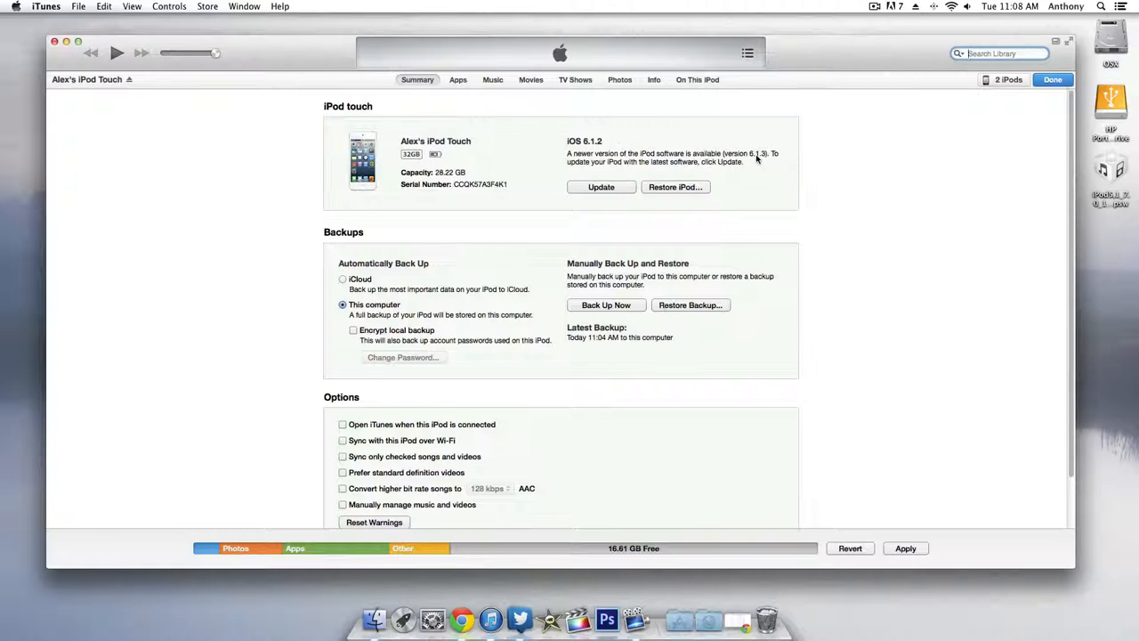
pyautogui.moveTo(677, 187)
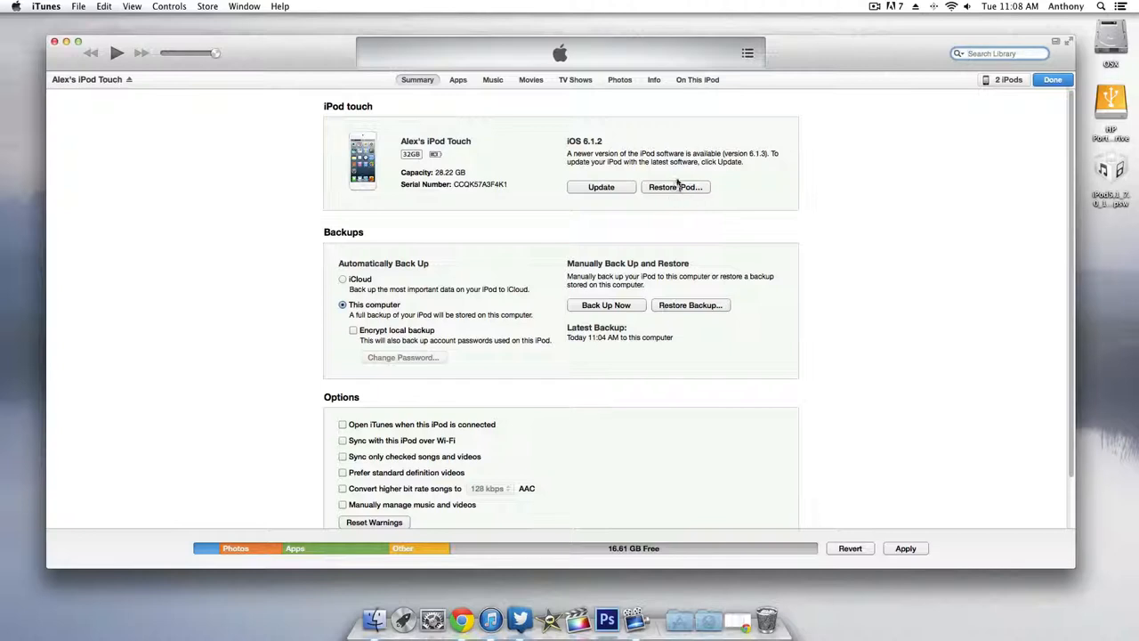
pyautogui.click(676, 187)
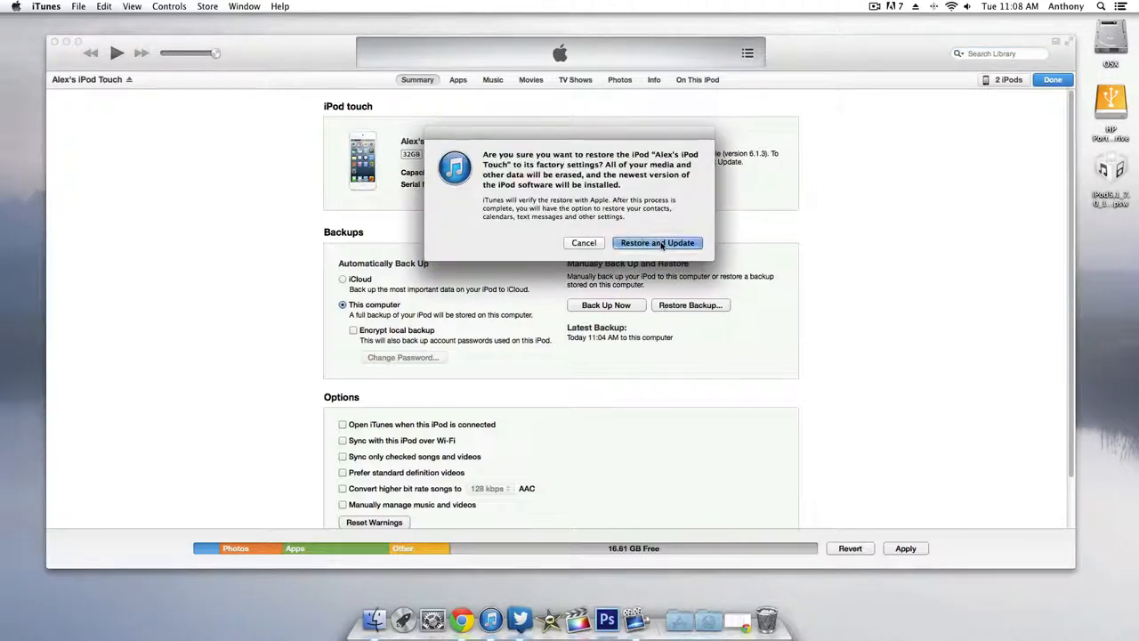
pyautogui.click(657, 242)
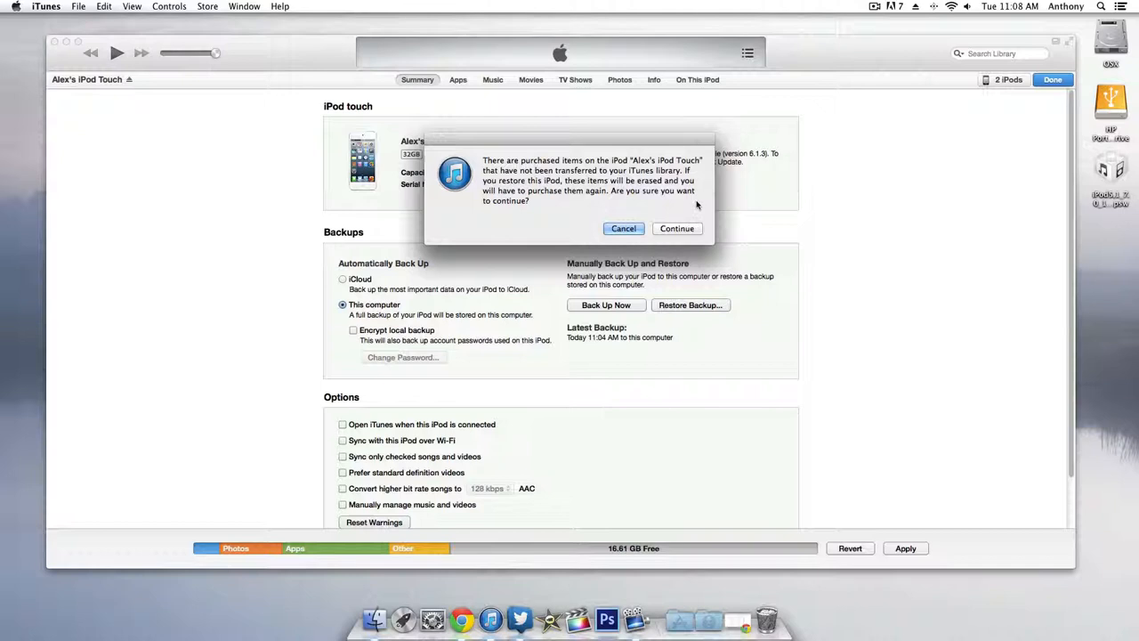
pyautogui.moveTo(677, 228)
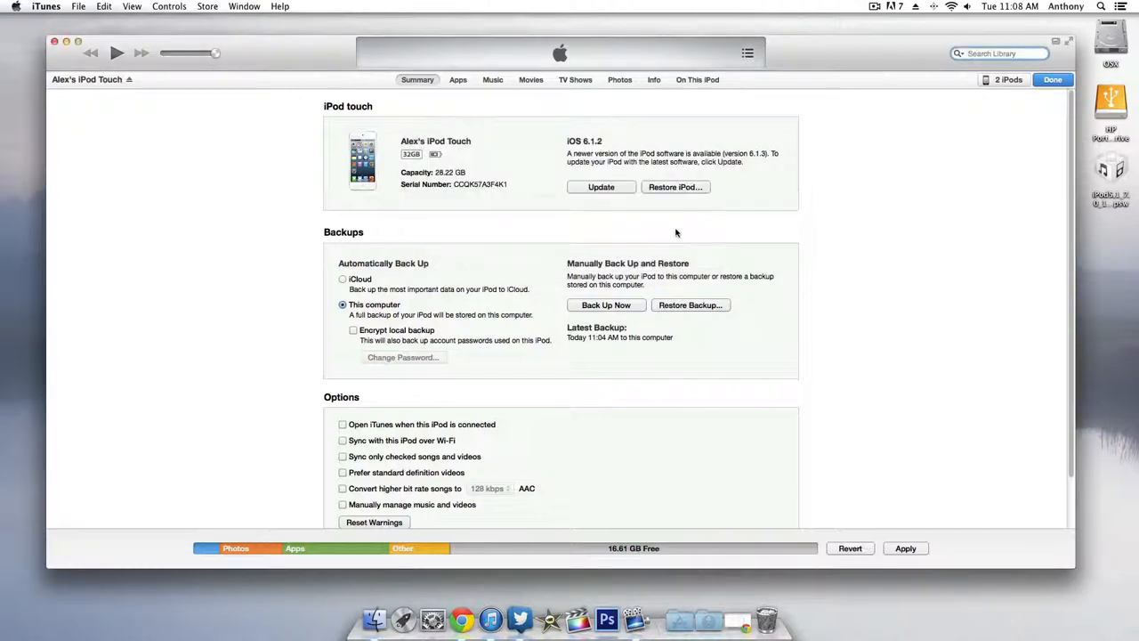
# Start the iPod software update, passing the iOS 6.1.3 notes and agreeing to the license.
pyautogui.click(601, 187)
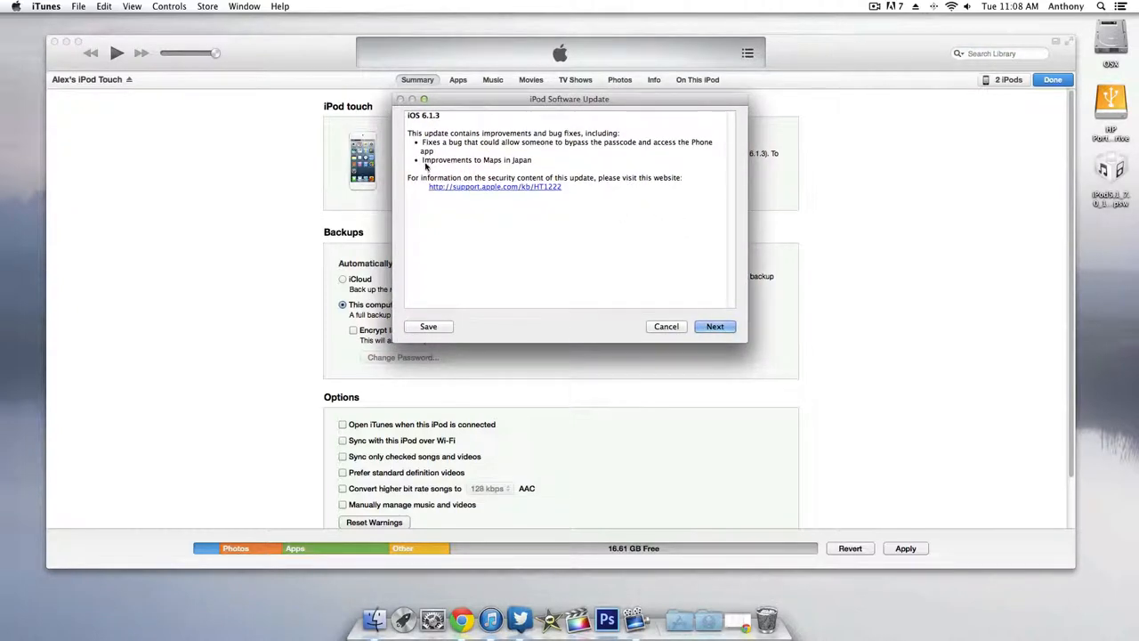
pyautogui.click(714, 326)
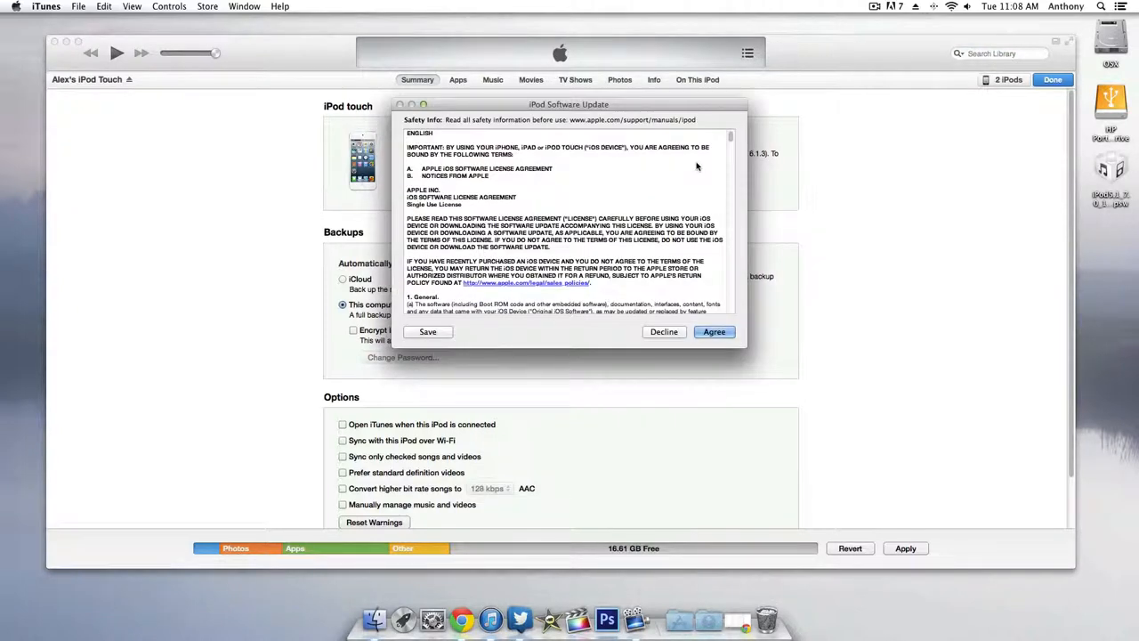
pyautogui.click(714, 333)
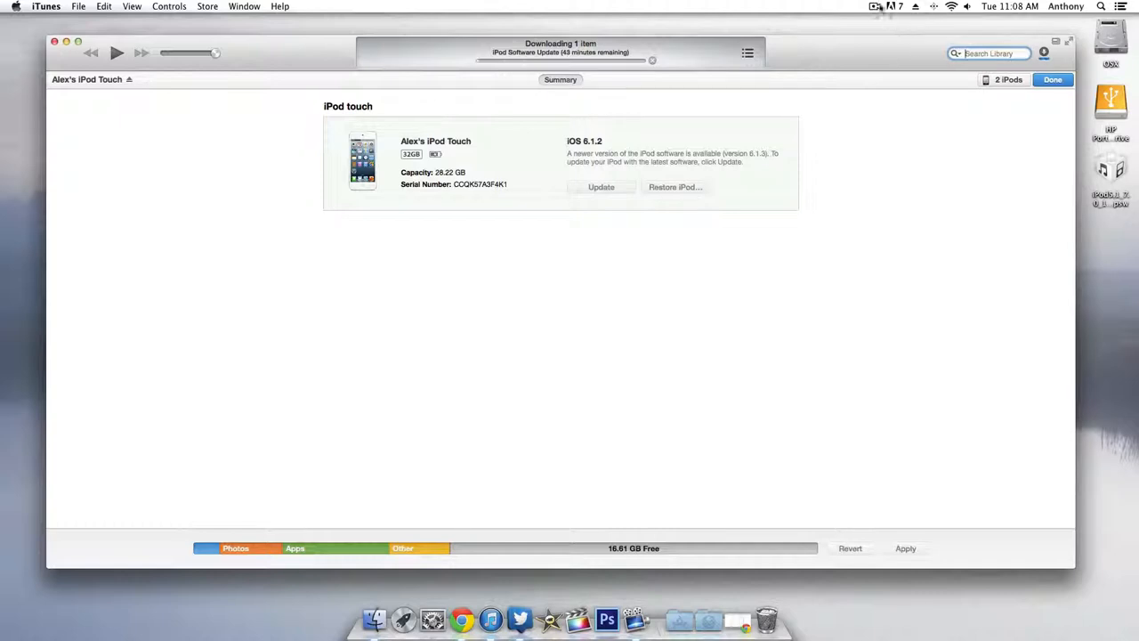
# Wait while the iPod Software Update downloads in iTunes.
pyautogui.click(876, 8)
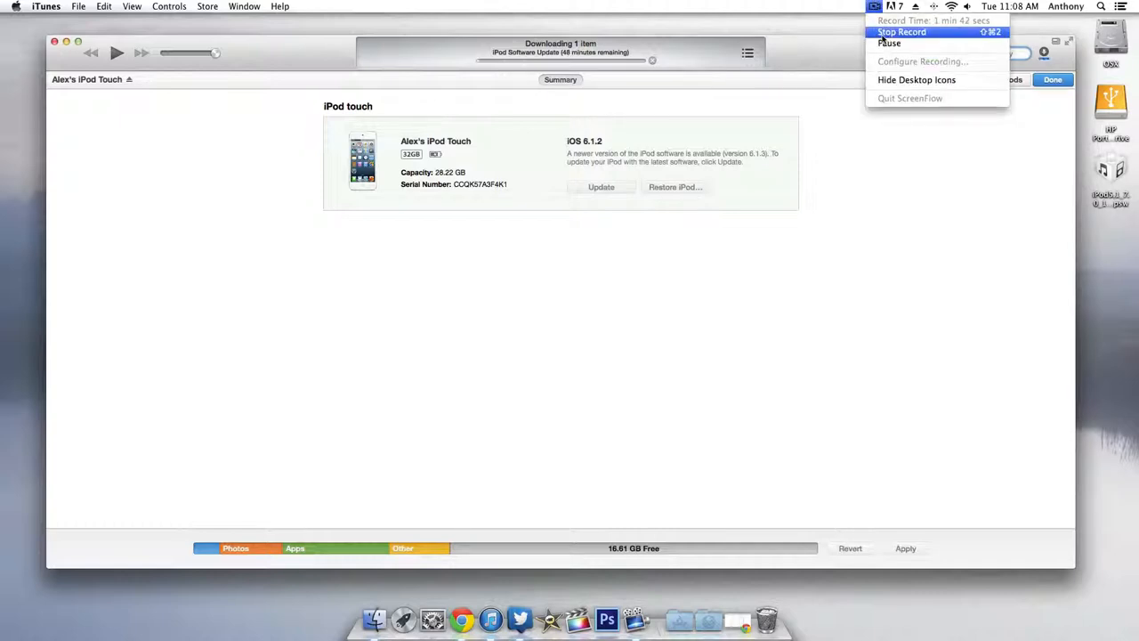
pyautogui.moveTo(890, 45)
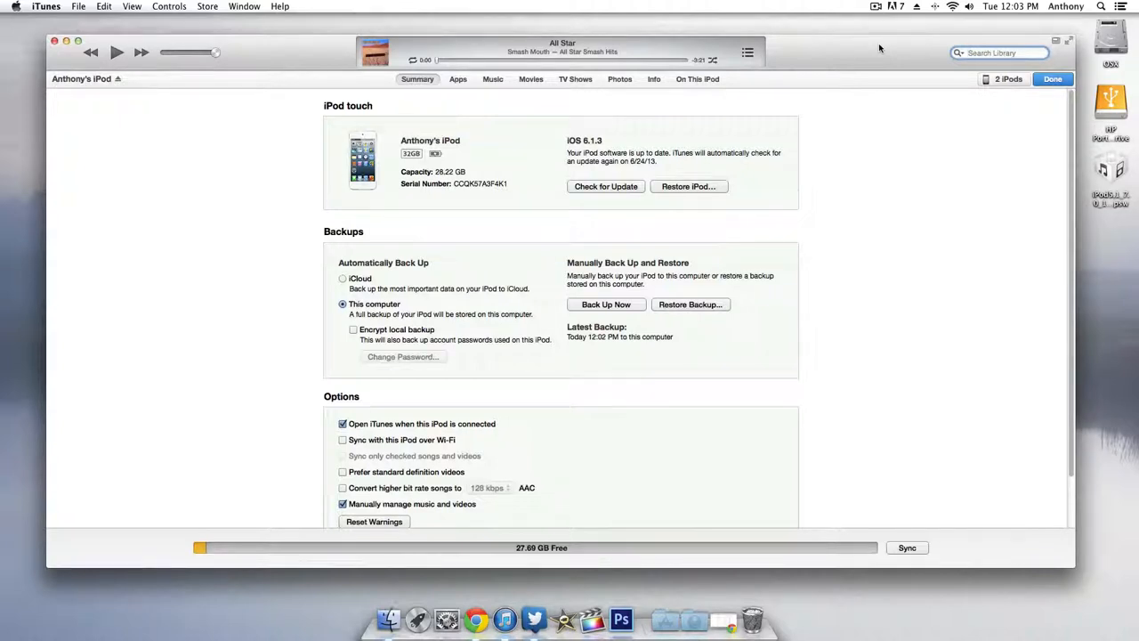
pyautogui.moveTo(1029, 285)
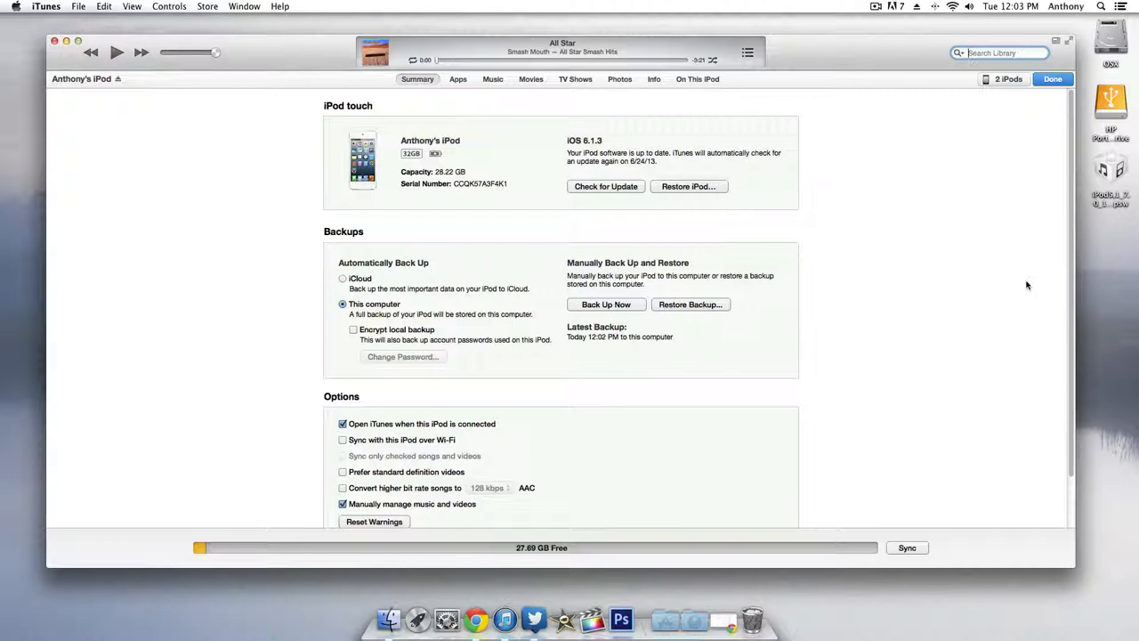
pyautogui.moveTo(1022, 285)
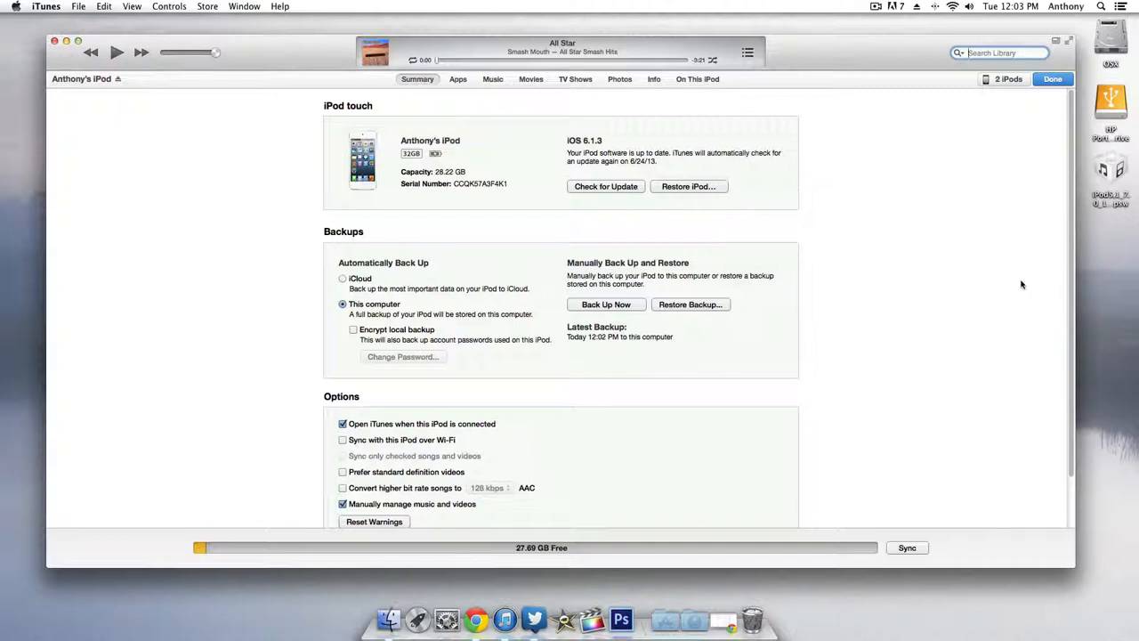
pyautogui.moveTo(1018, 283)
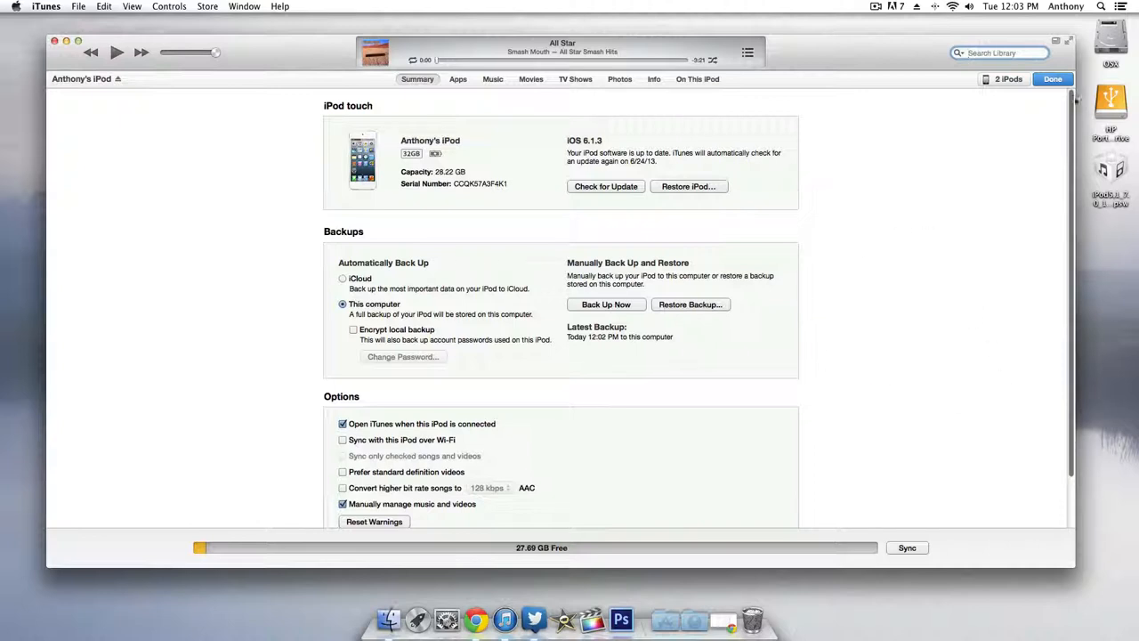
pyautogui.moveTo(620, 220)
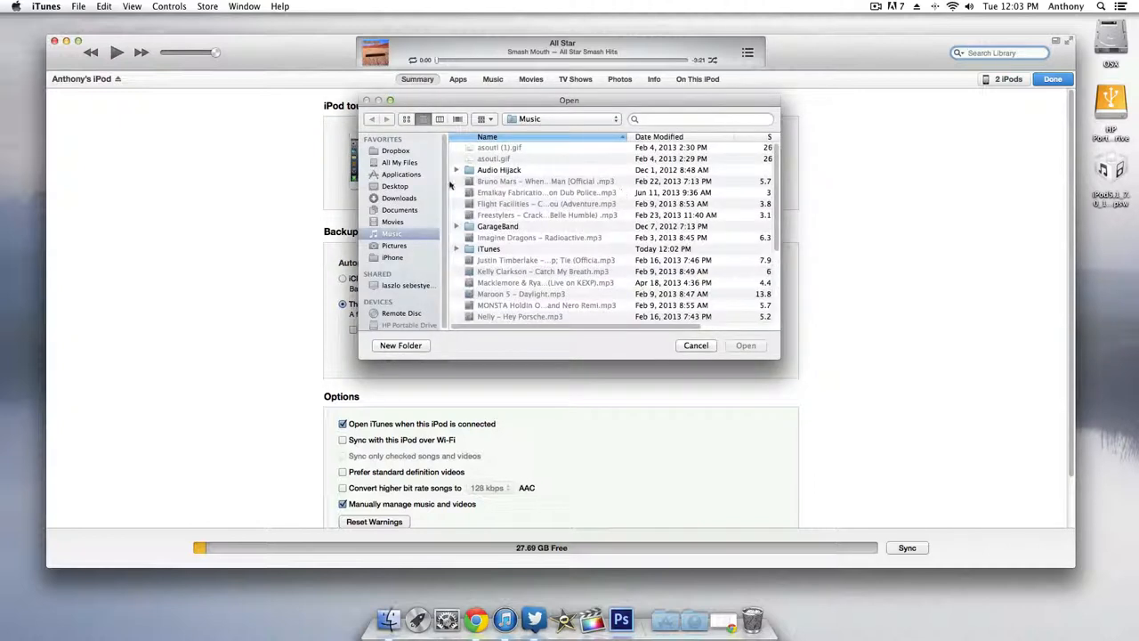
# Choose the iPod 5 iOS 7 .ipsw restore file from the Desktop.
pyautogui.click(395, 187)
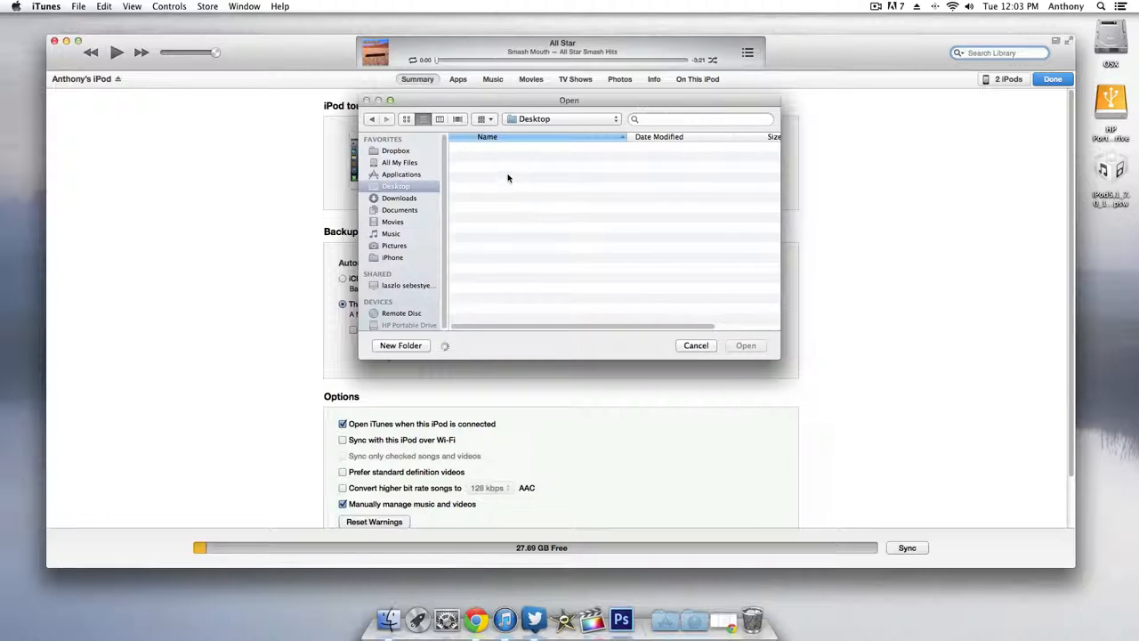
pyautogui.moveTo(568, 217)
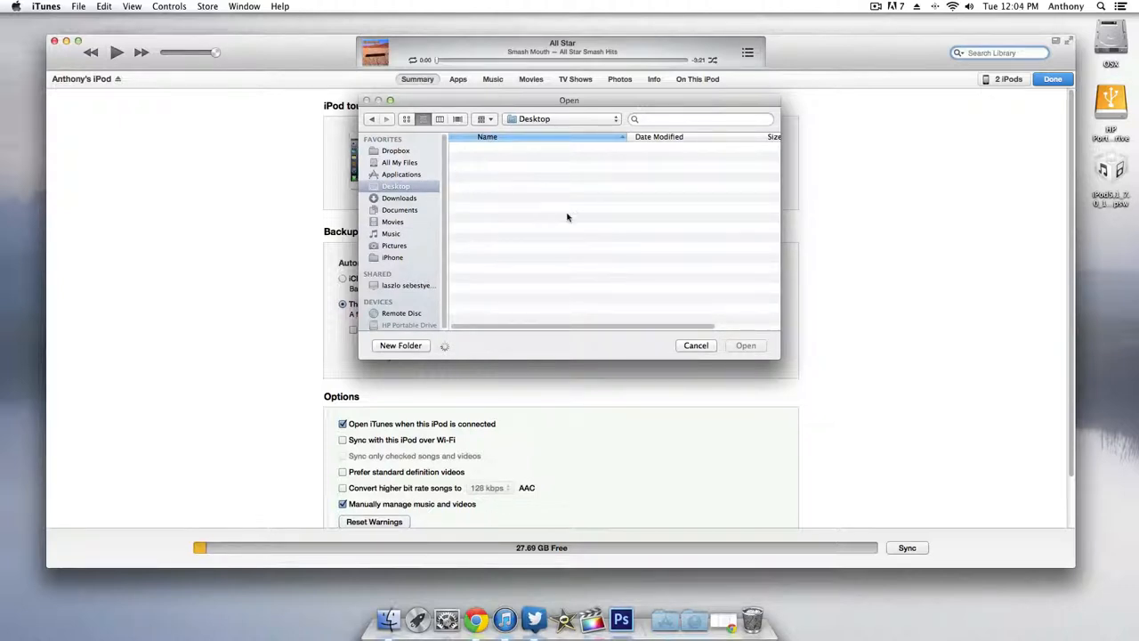
pyautogui.click(541, 146)
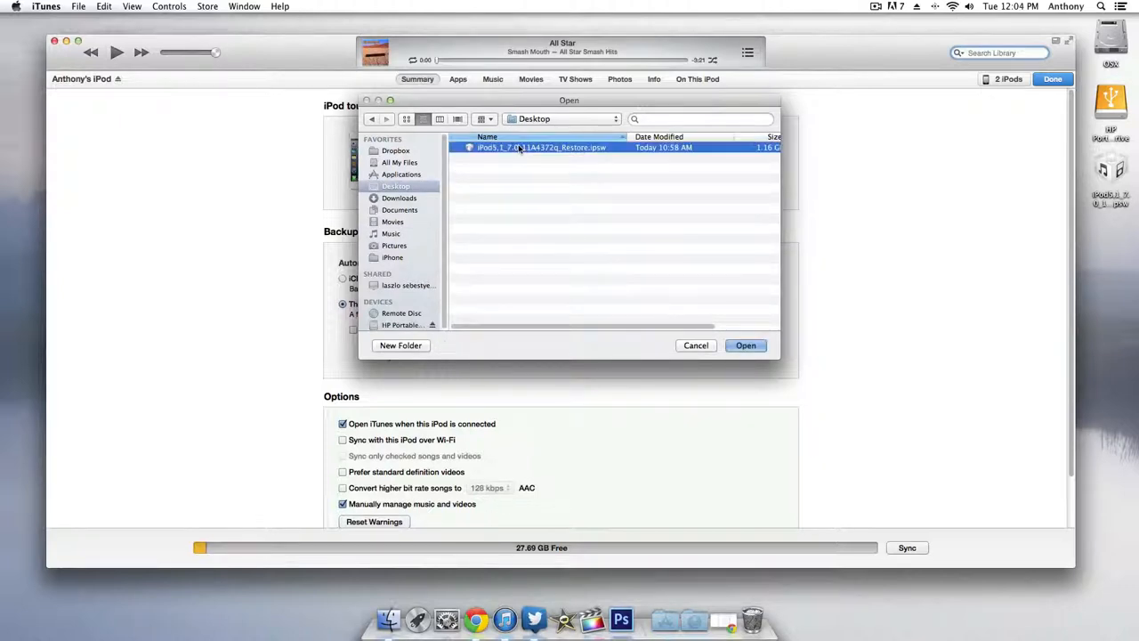
pyautogui.click(744, 346)
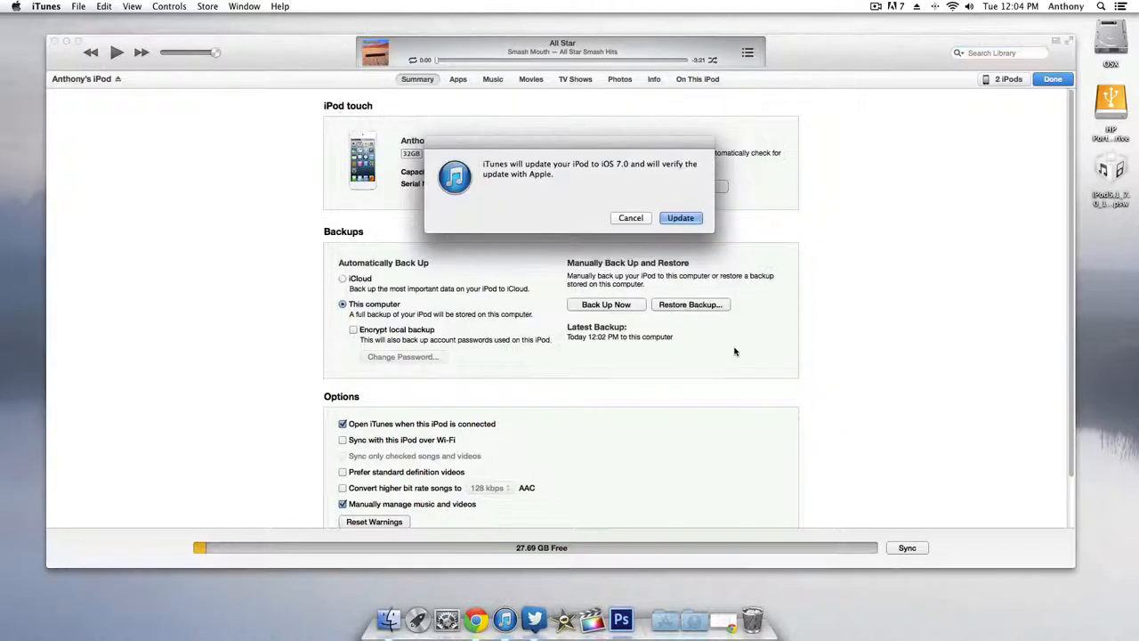
# Confirm updating the iPod to iOS 7.0 so iTunes begins verifying the software.
pyautogui.click(679, 217)
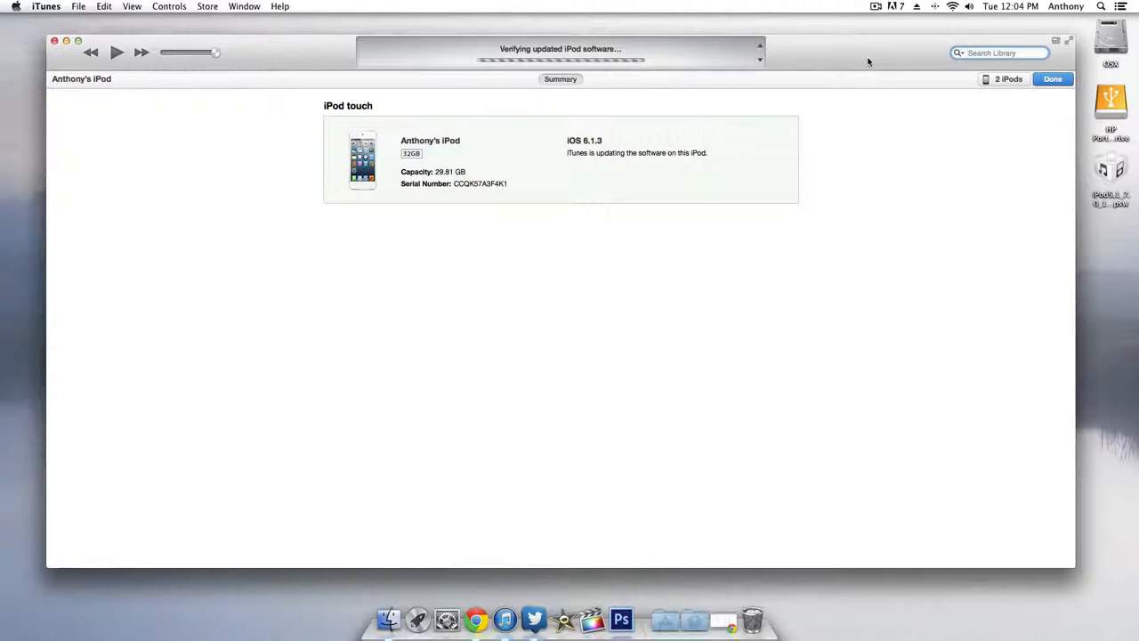
pyautogui.moveTo(863, 130)
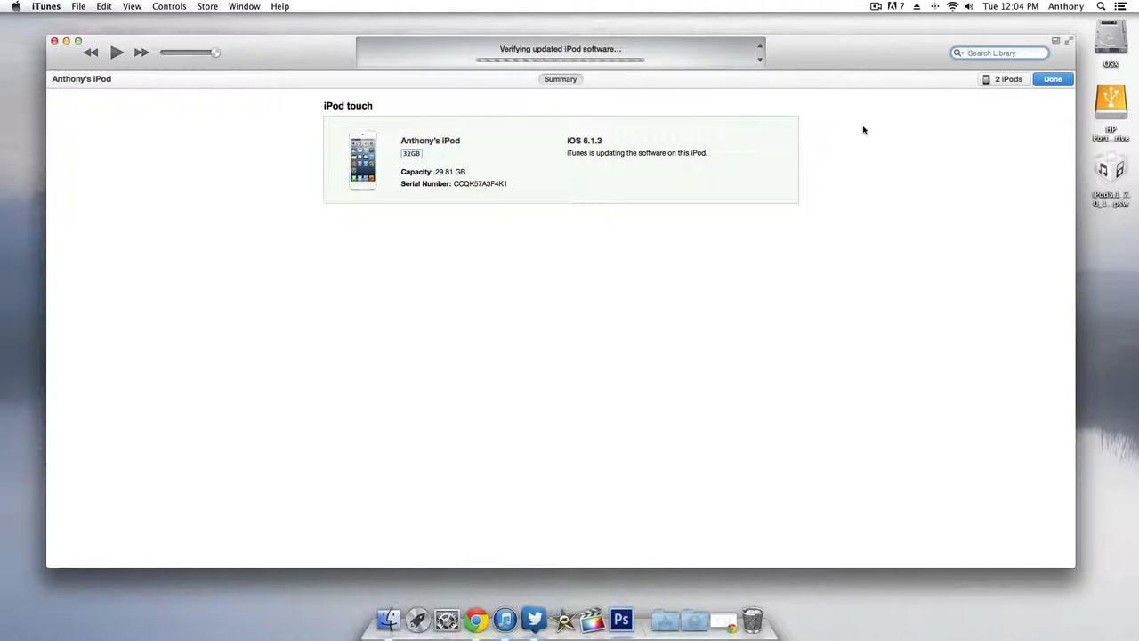
pyautogui.moveTo(847, 164)
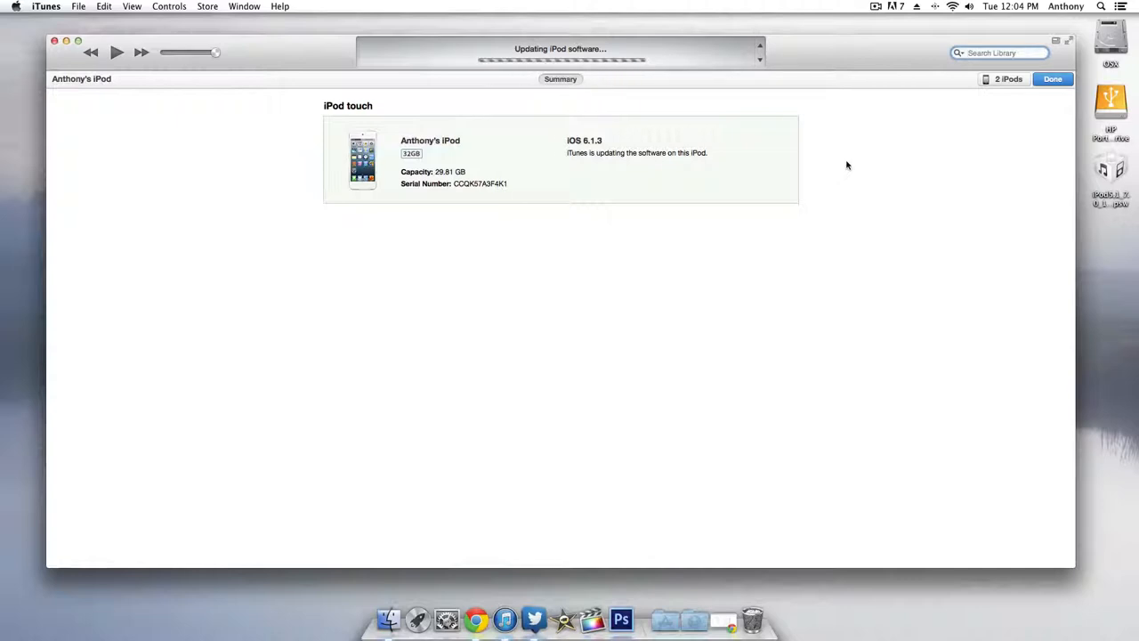
pyautogui.moveTo(869, 9)
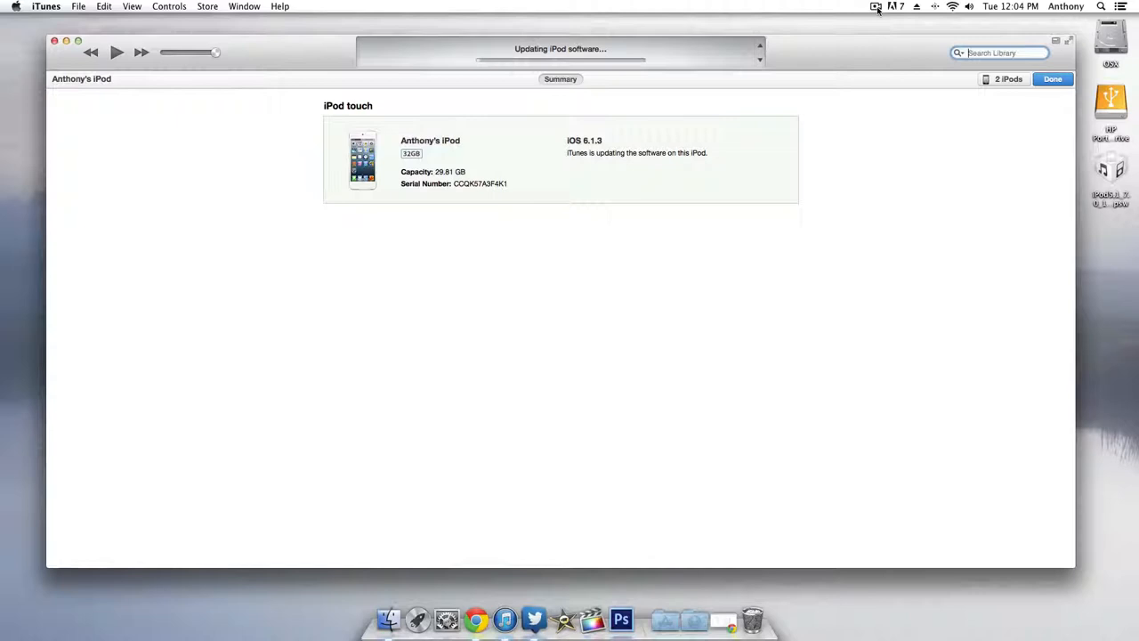
pyautogui.moveTo(795, 50)
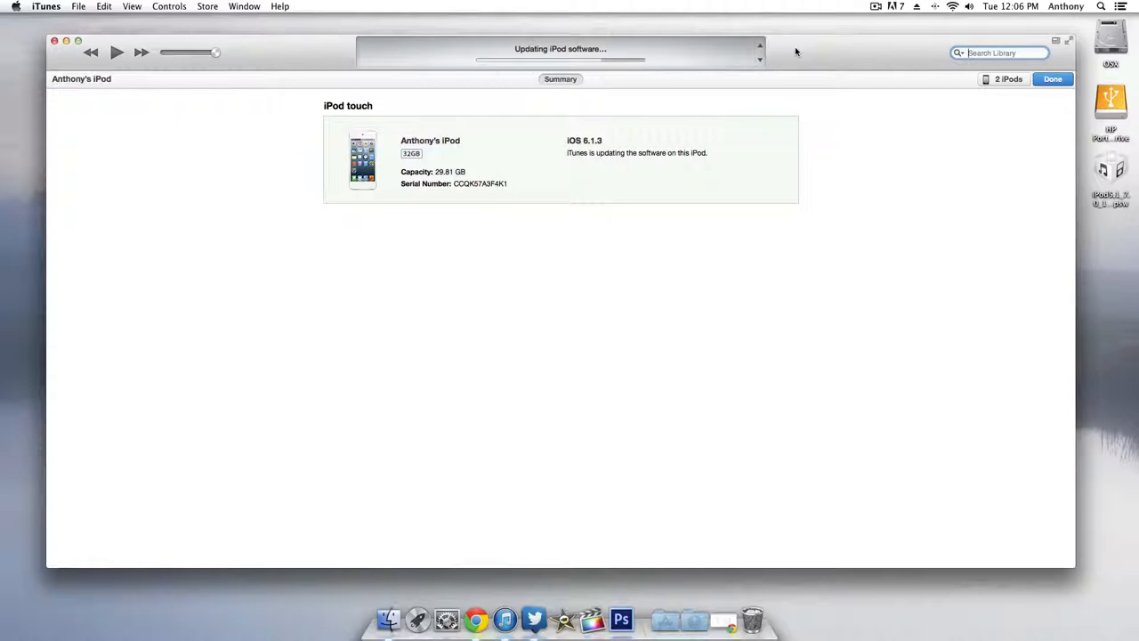
pyautogui.moveTo(595, 105)
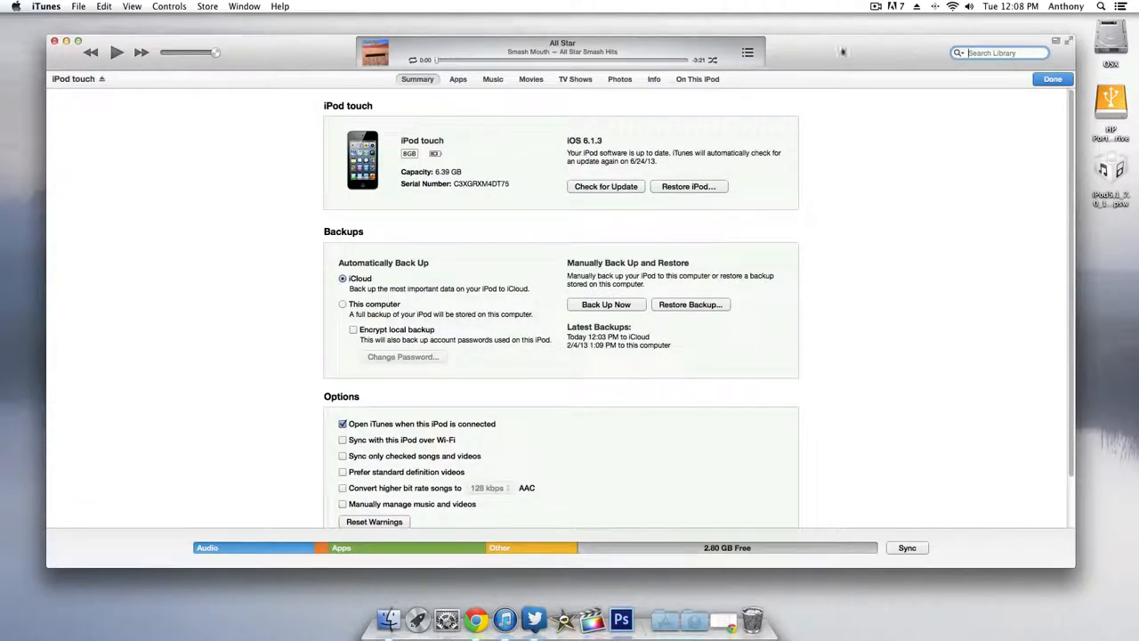
pyautogui.moveTo(1006, 114)
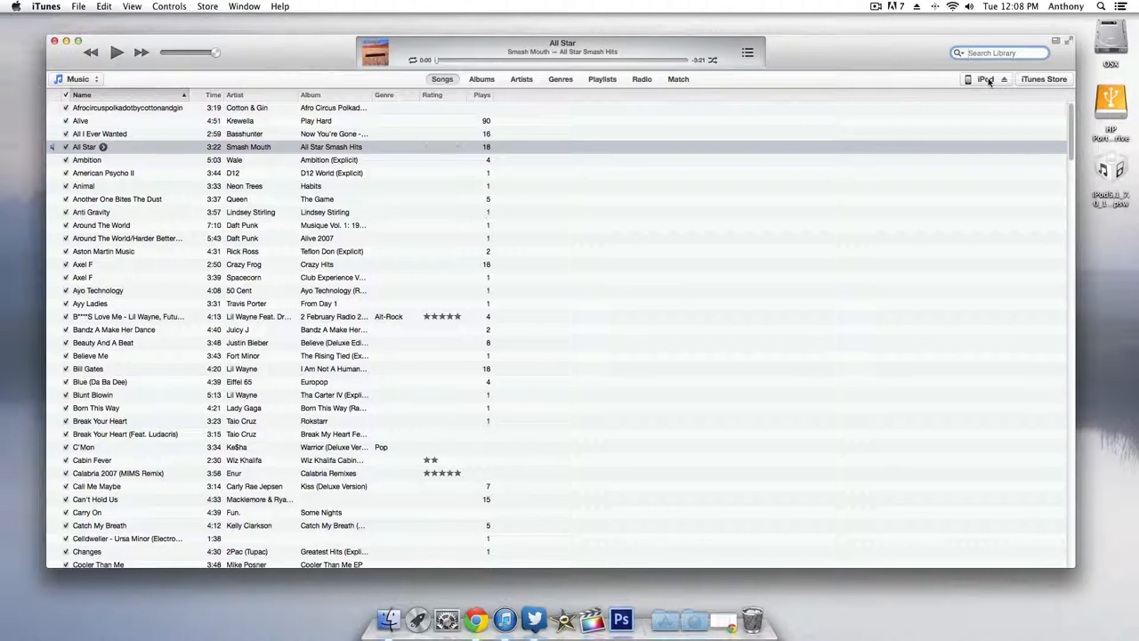
pyautogui.moveTo(561, 84)
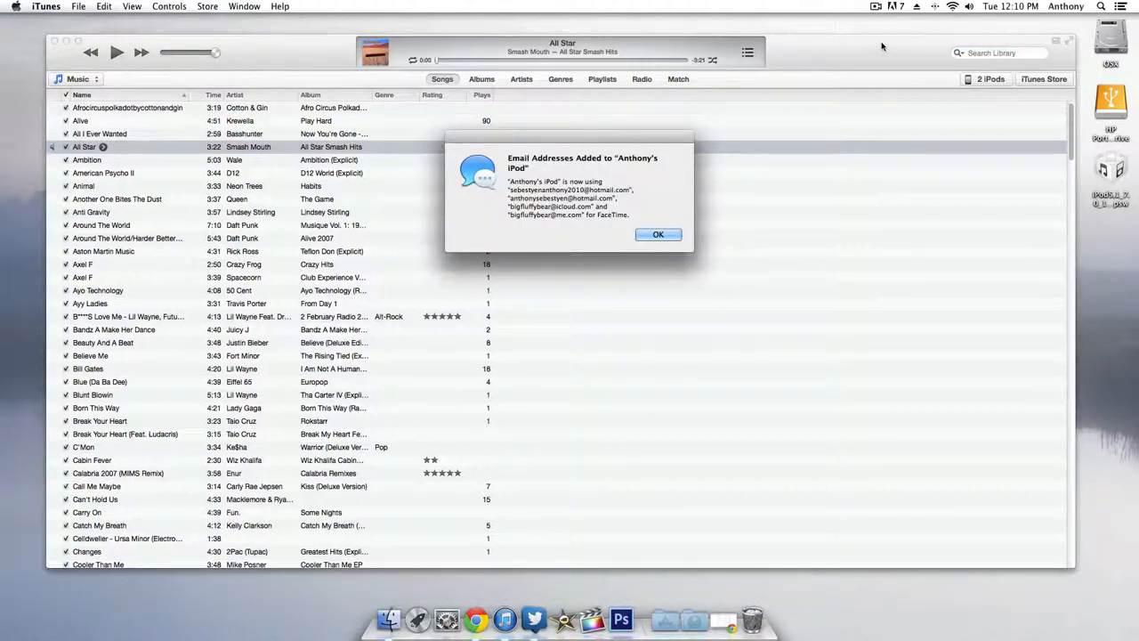
# Dismiss the 'Email Addresses Added' FaceTime notice with OK.
pyautogui.click(658, 235)
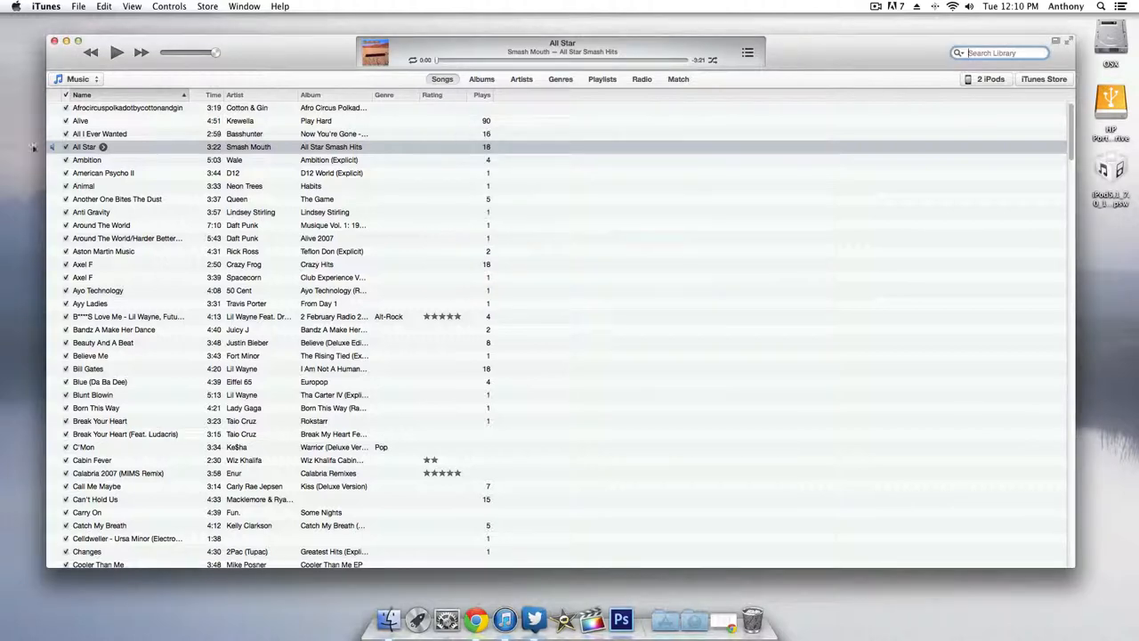
# Show the iPod touch Summary reporting iOS 7.0 and dismiss the repeated email notice.
pyautogui.click(983, 78)
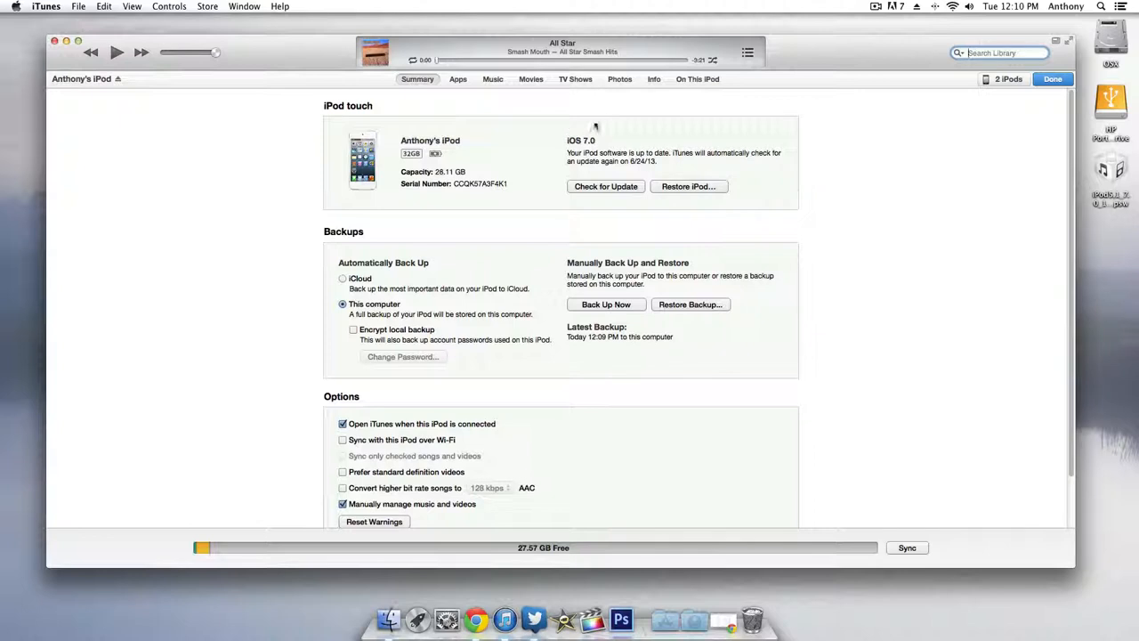
pyautogui.moveTo(609, 135)
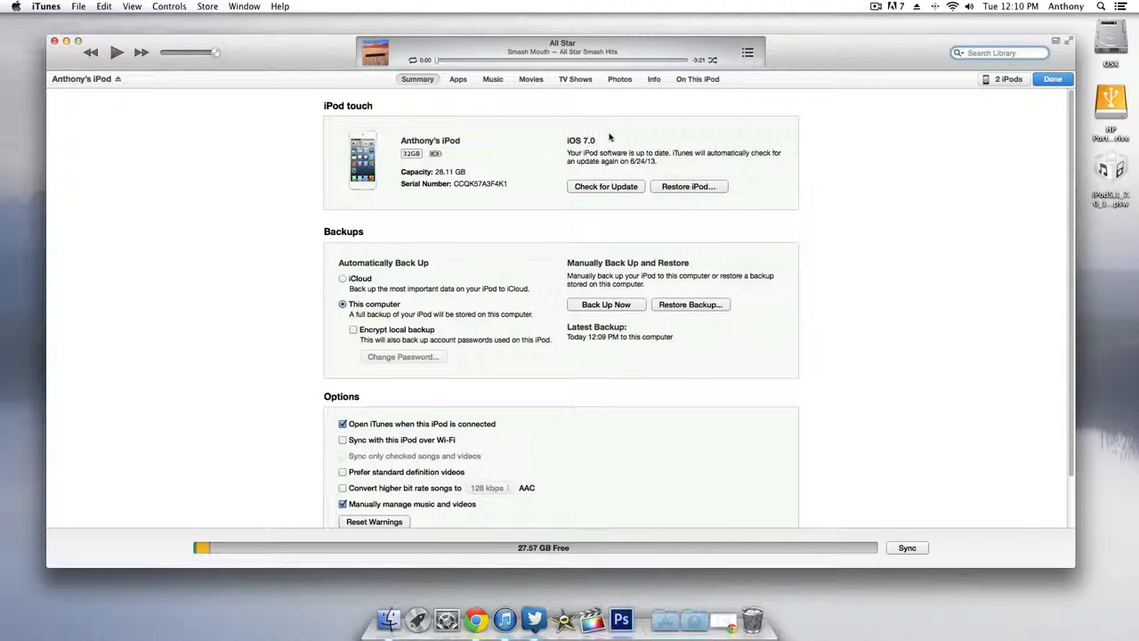
pyautogui.moveTo(548, 138)
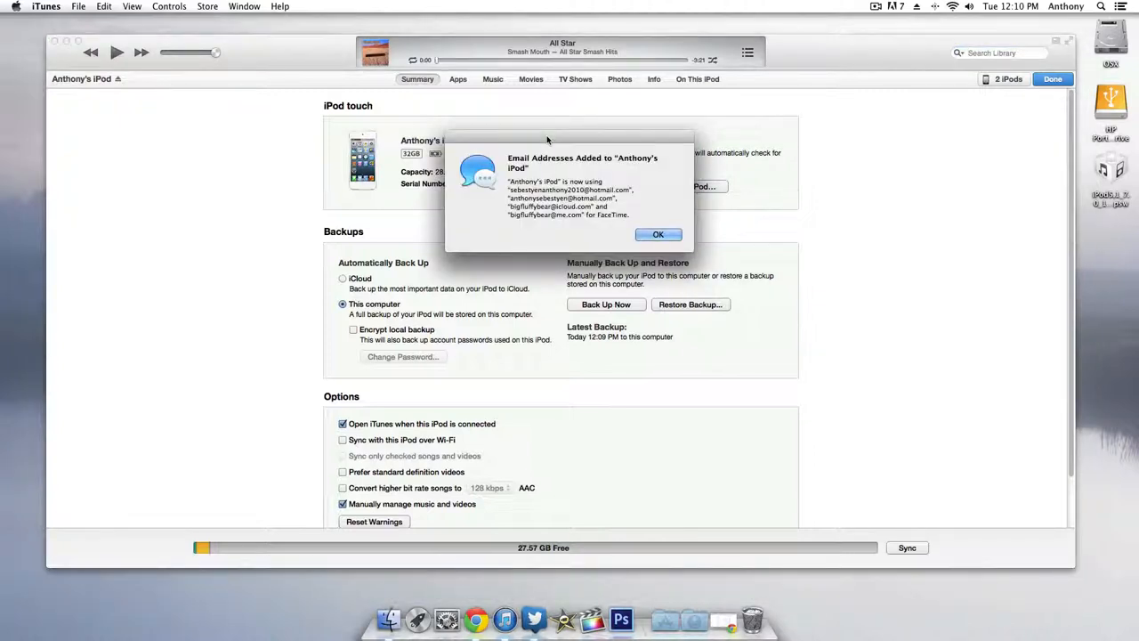
pyautogui.click(659, 234)
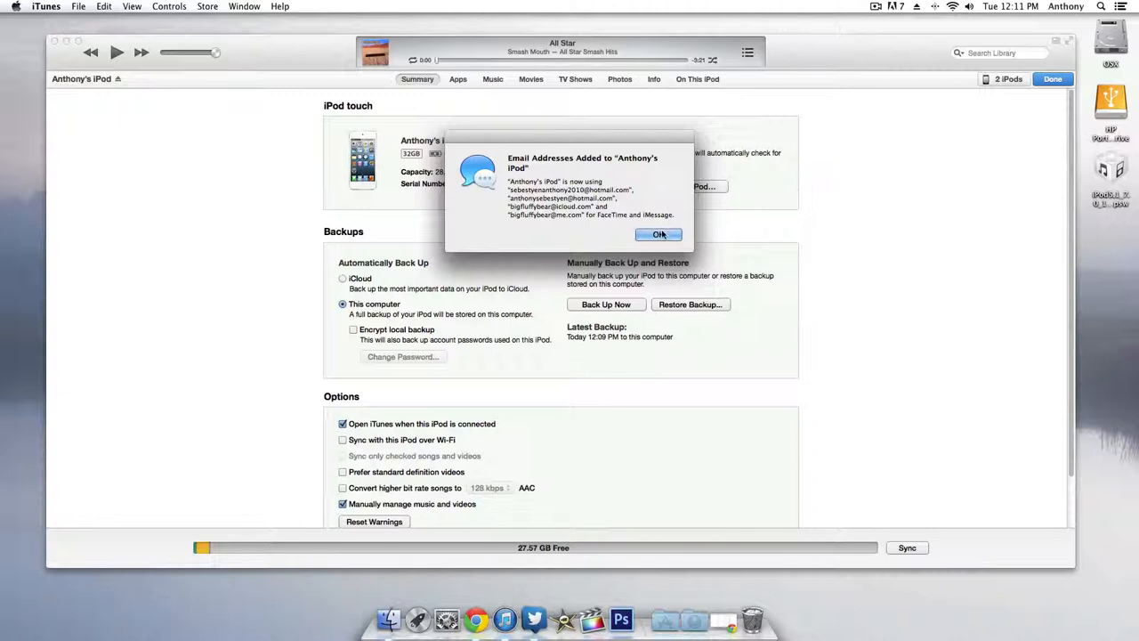
pyautogui.click(659, 235)
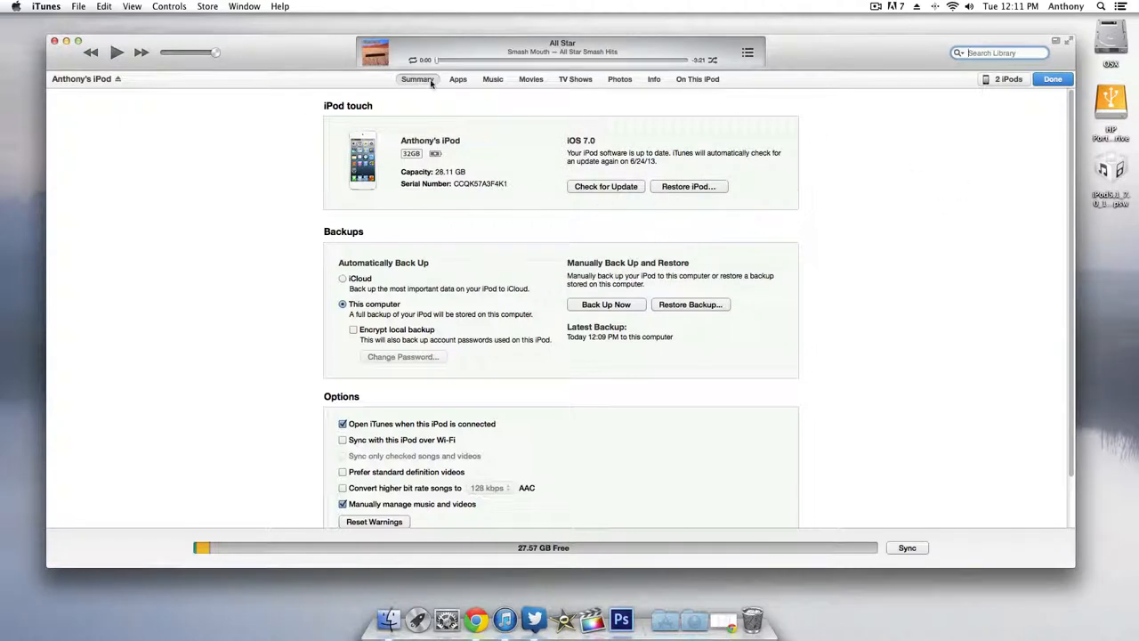